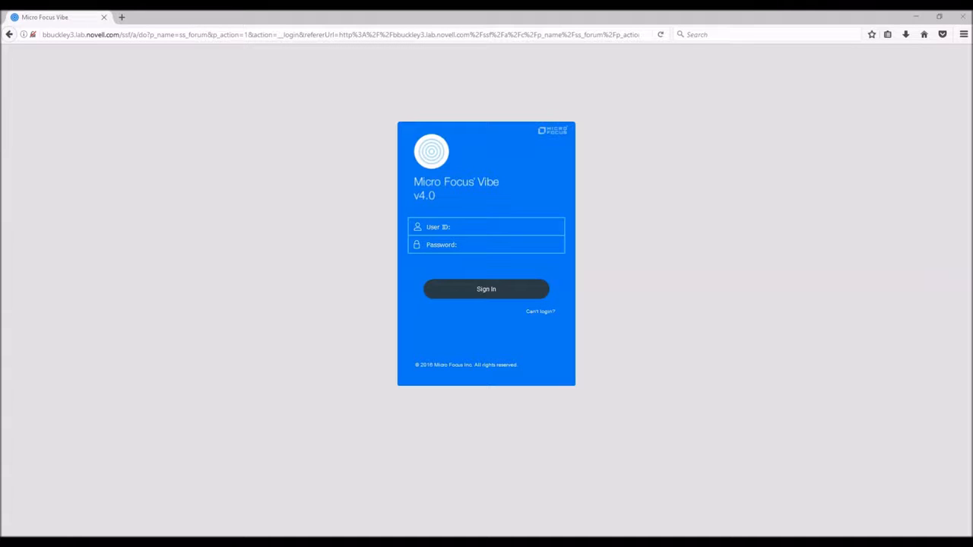
Sign in to Vibe as the admin user with its password
click(486, 226)
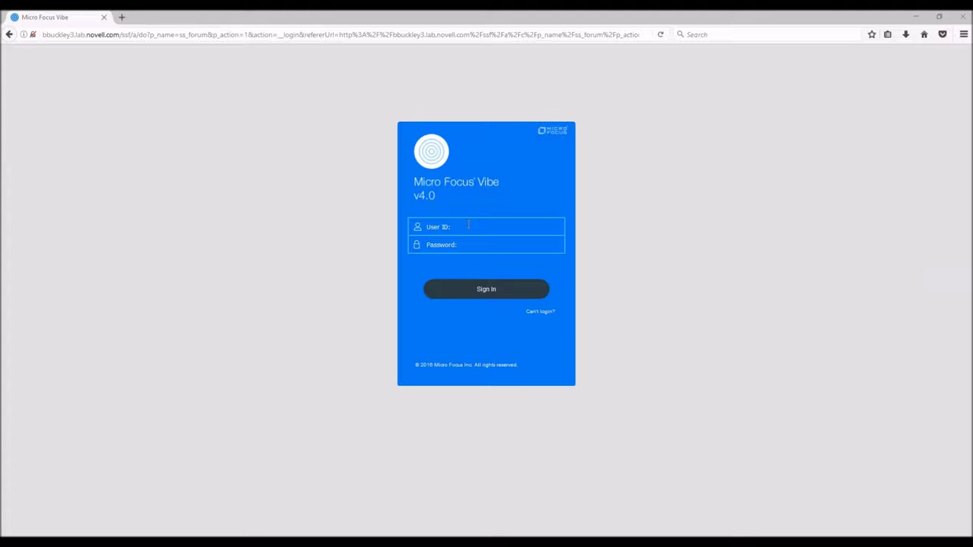
text(admin)
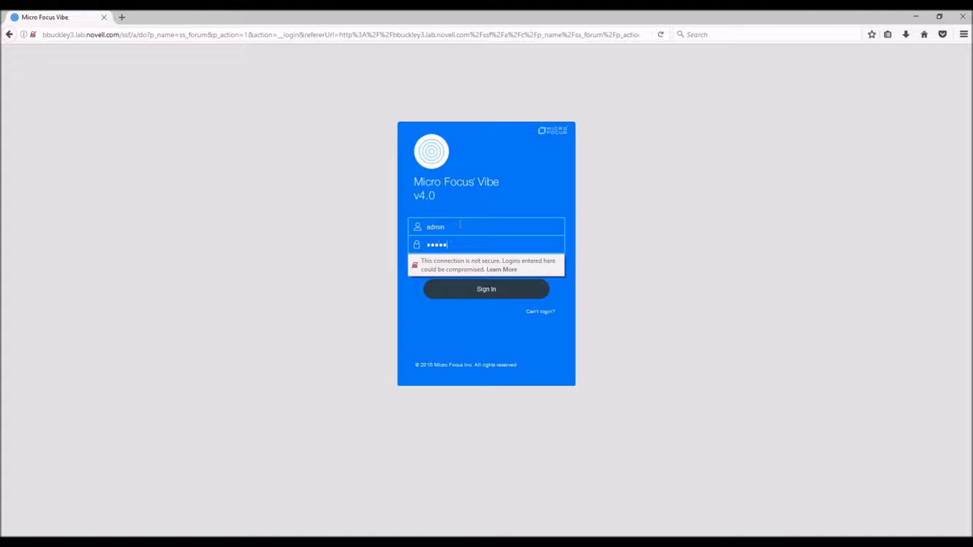
click(487, 288)
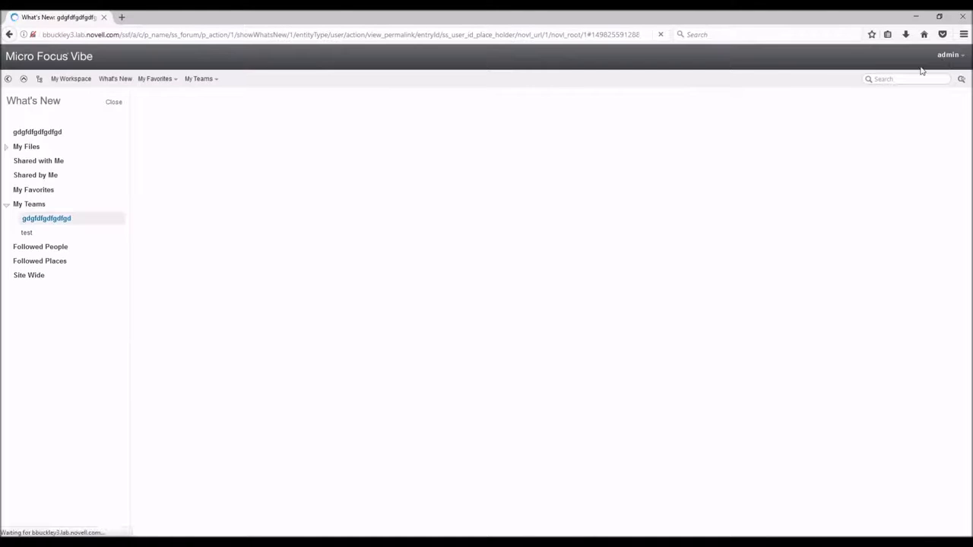
Open the Administration Console from the admin account menu
click(947, 55)
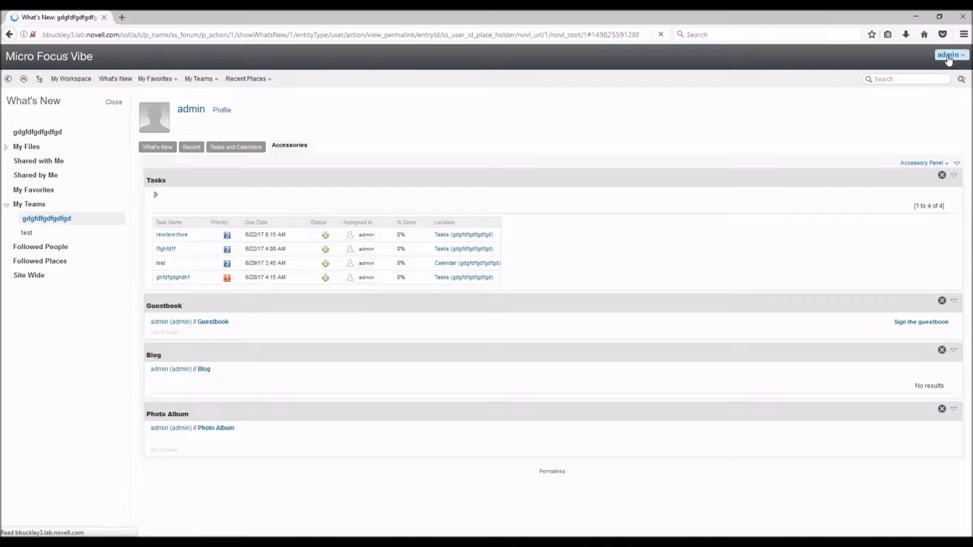
click(948, 55)
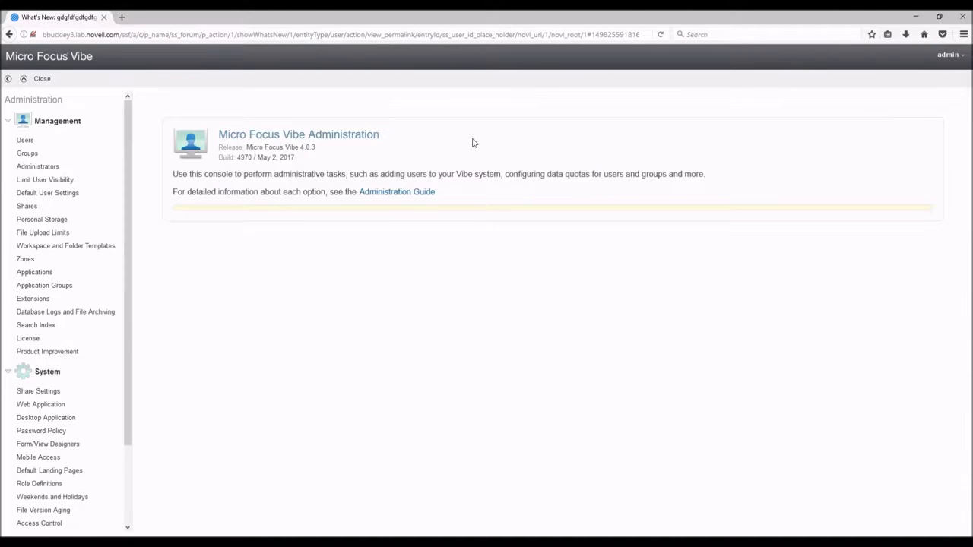
scroll(down, 3)
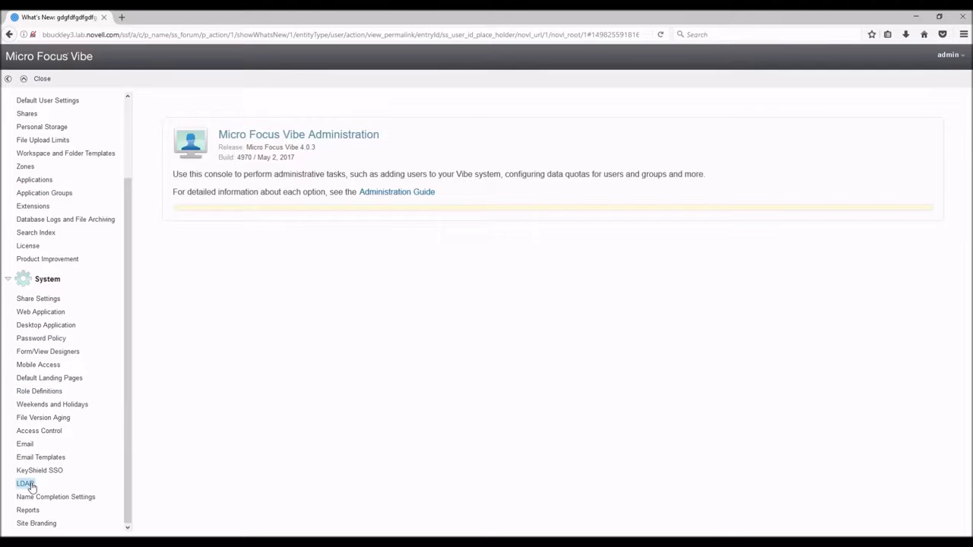
Open the LDAP Configuration dialog from the System section
click(24, 483)
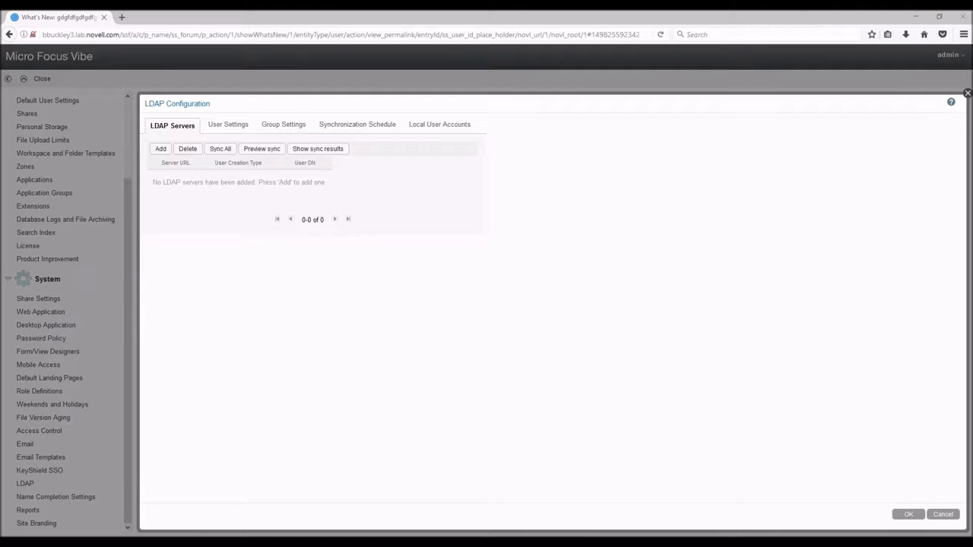
mouse_move(323, 143)
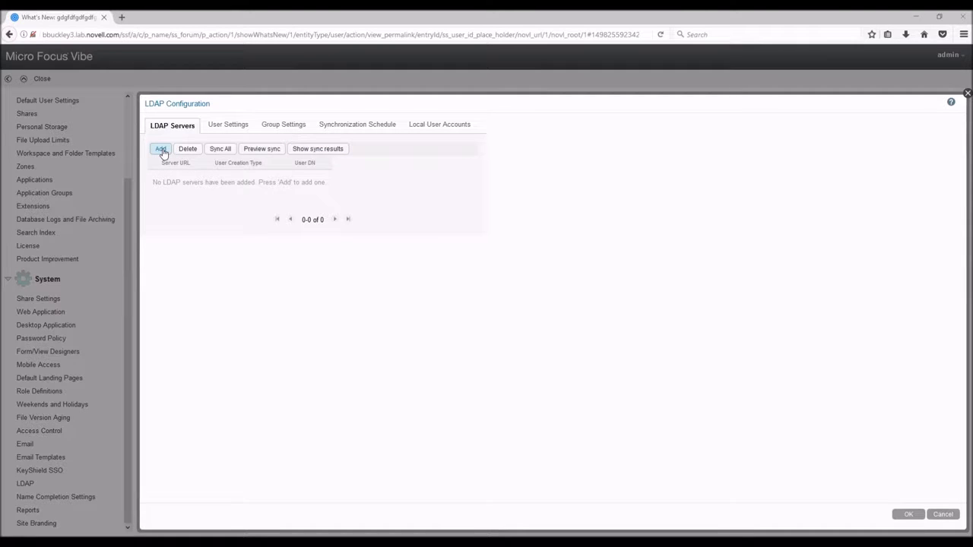
Add a new LDAP server entry on the LDAP Servers tab
click(161, 149)
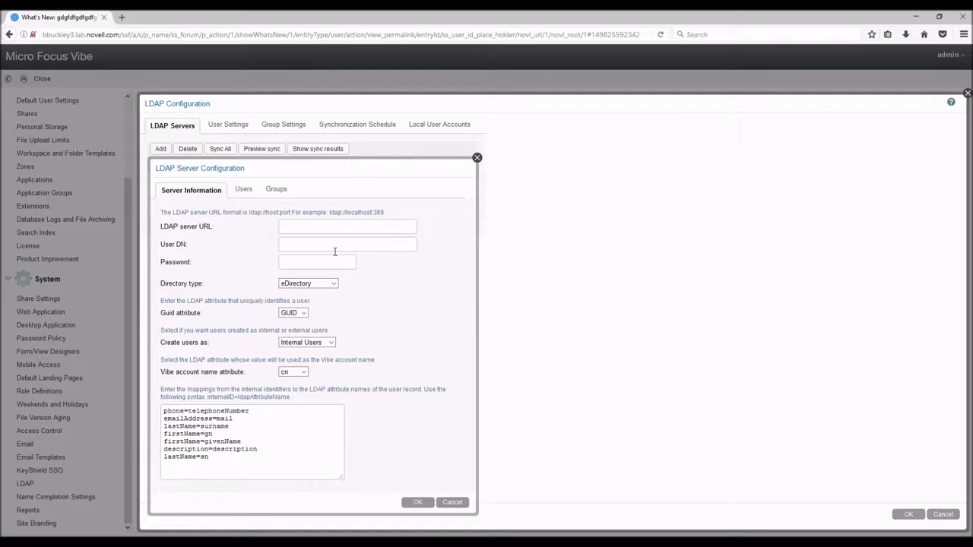
mouse_move(49, 517)
text(ldap://snielson12.lab.novell.com)
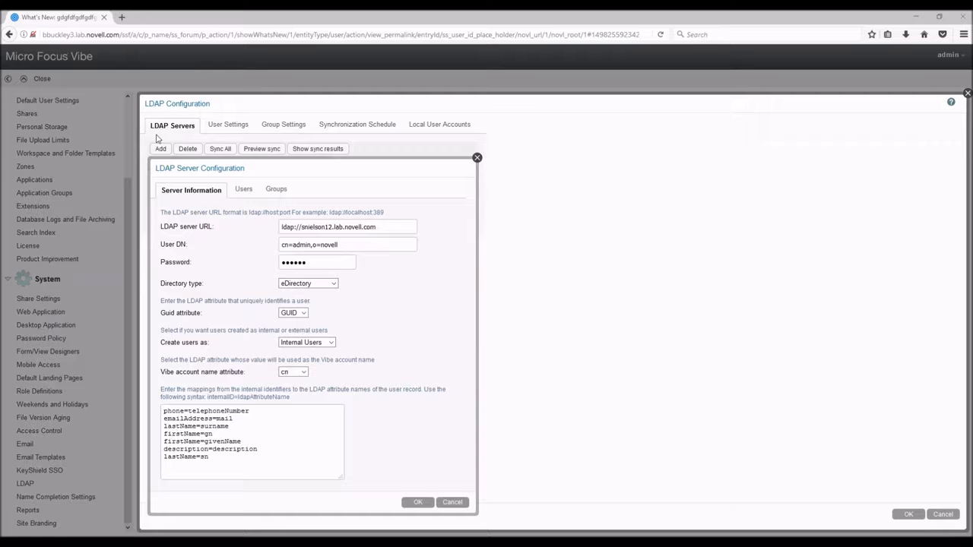
mouse_move(193, 265)
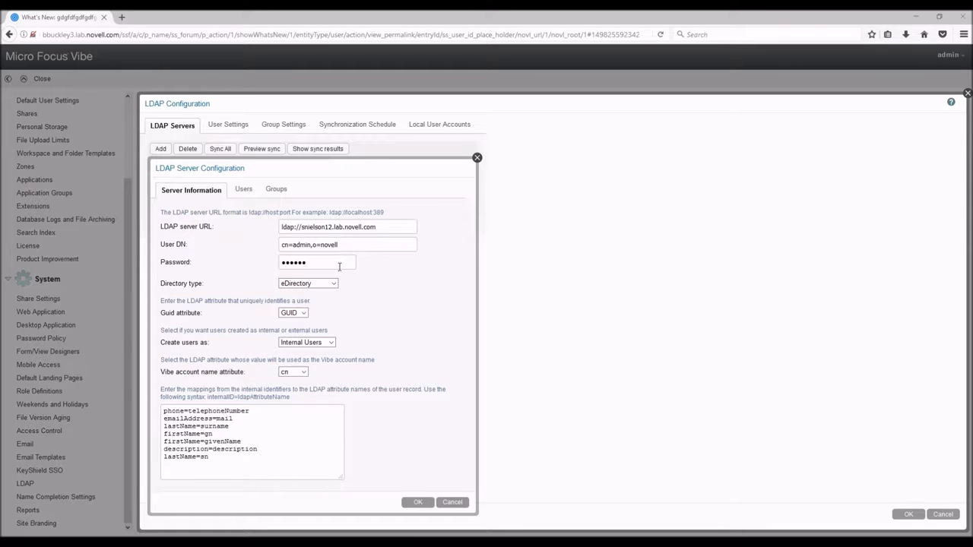
mouse_move(302, 310)
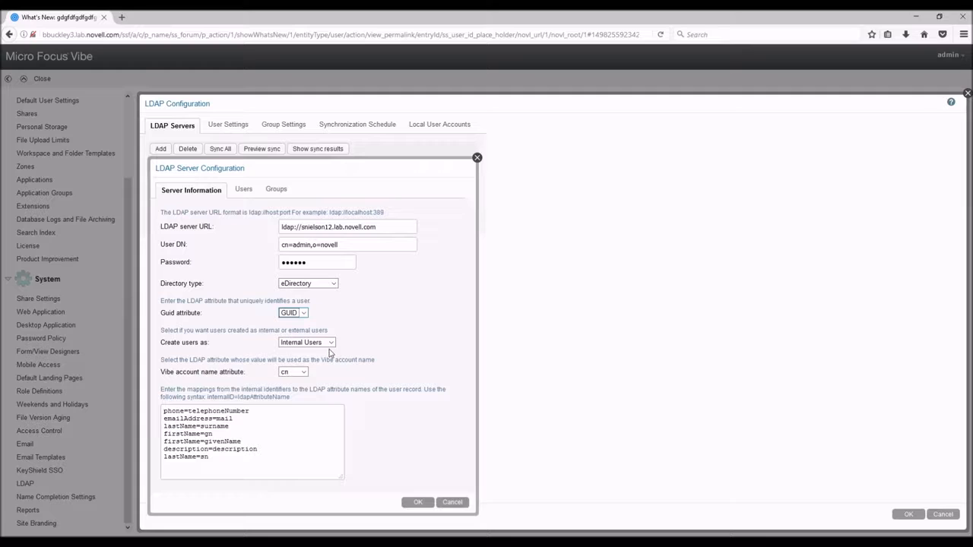
click(330, 342)
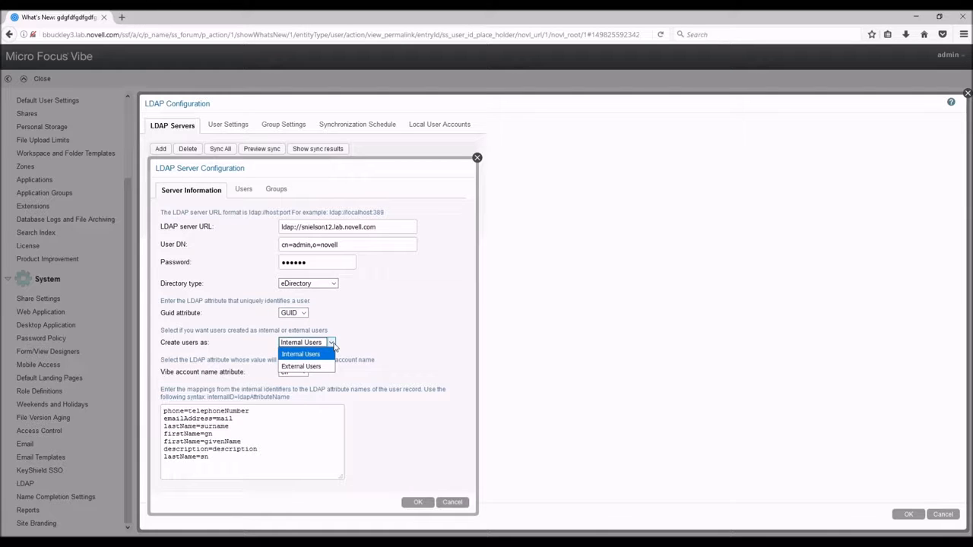
click(301, 352)
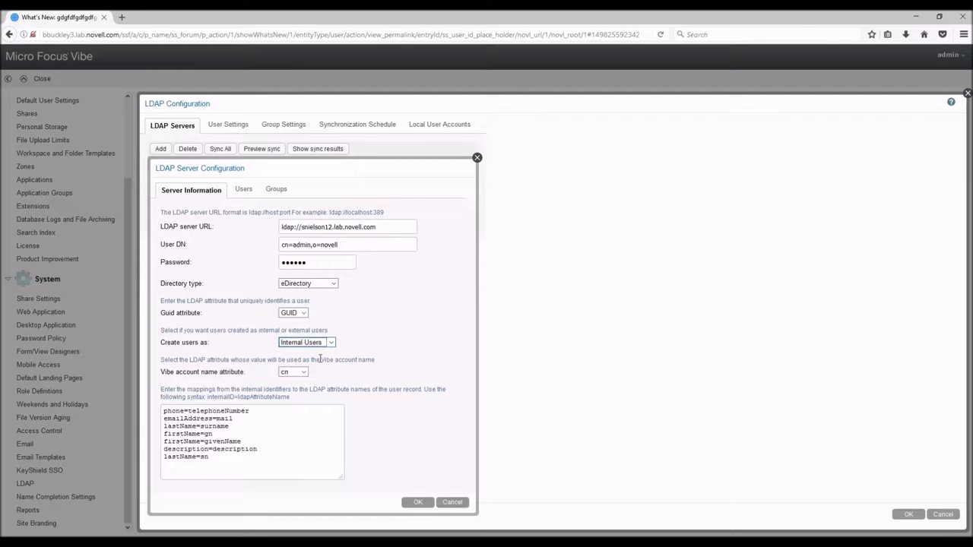
click(291, 371)
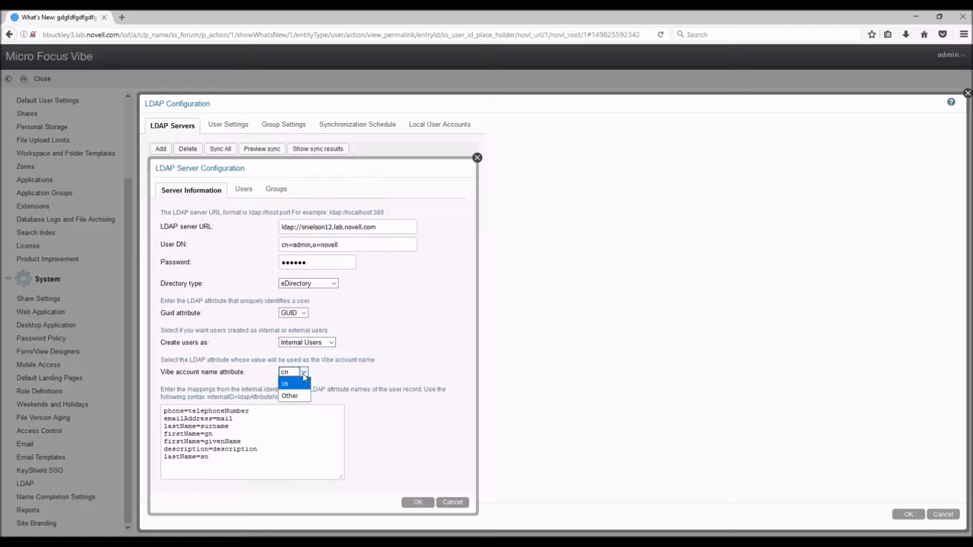
click(284, 383)
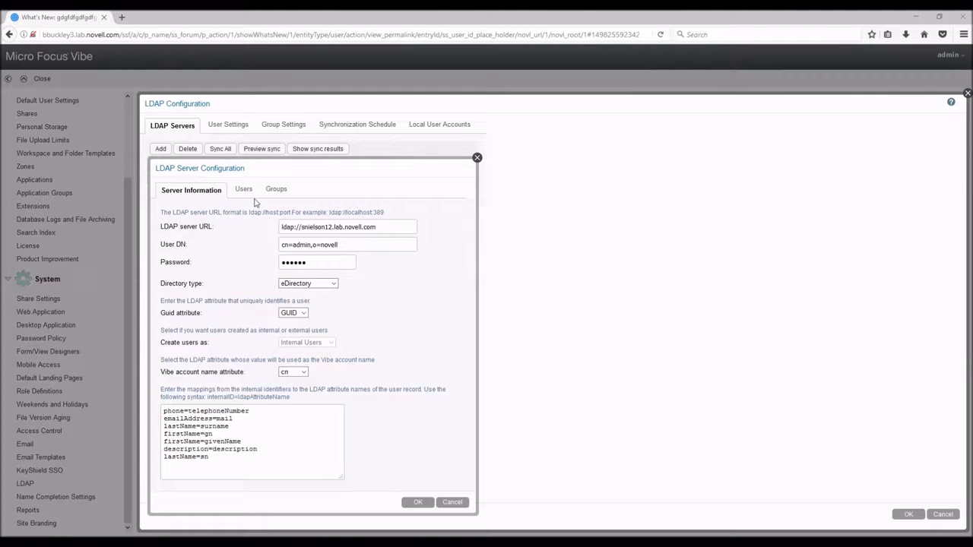
Add a user search context and browse the directory for its base DN
click(243, 188)
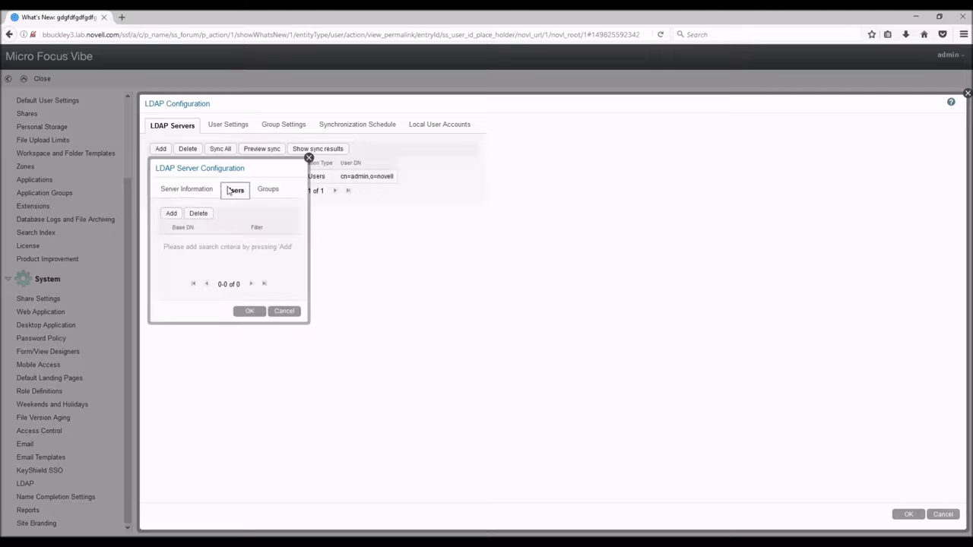
click(170, 213)
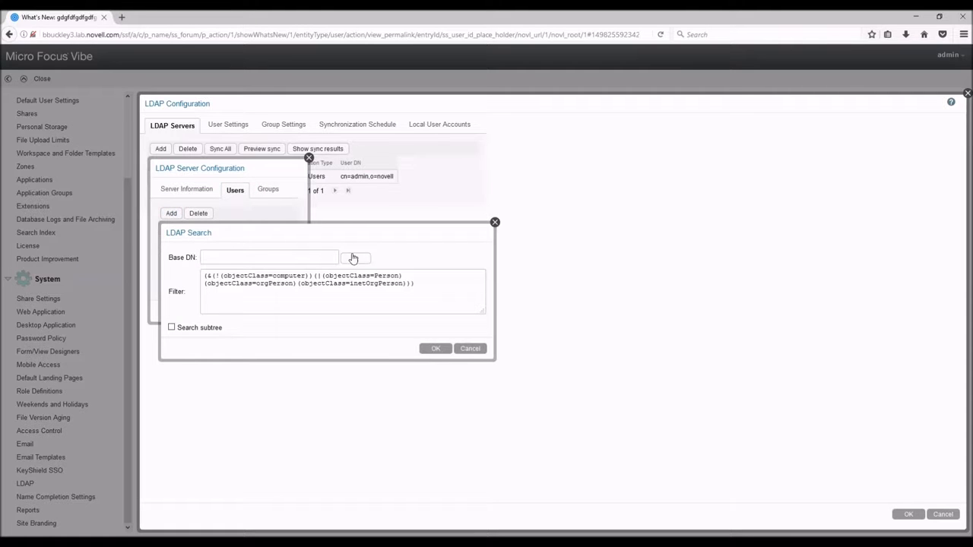
click(355, 259)
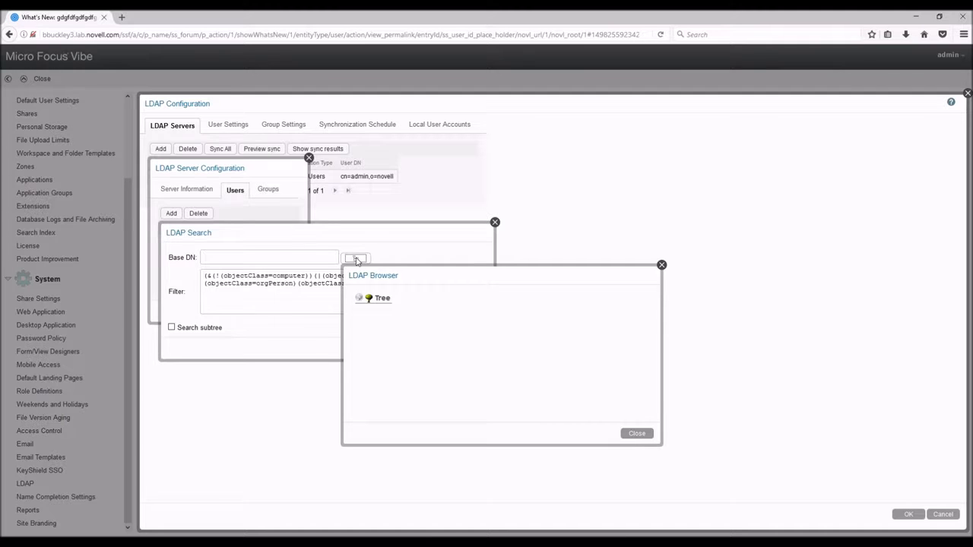
Expand the directory tree down to the novell organization's containers
click(359, 297)
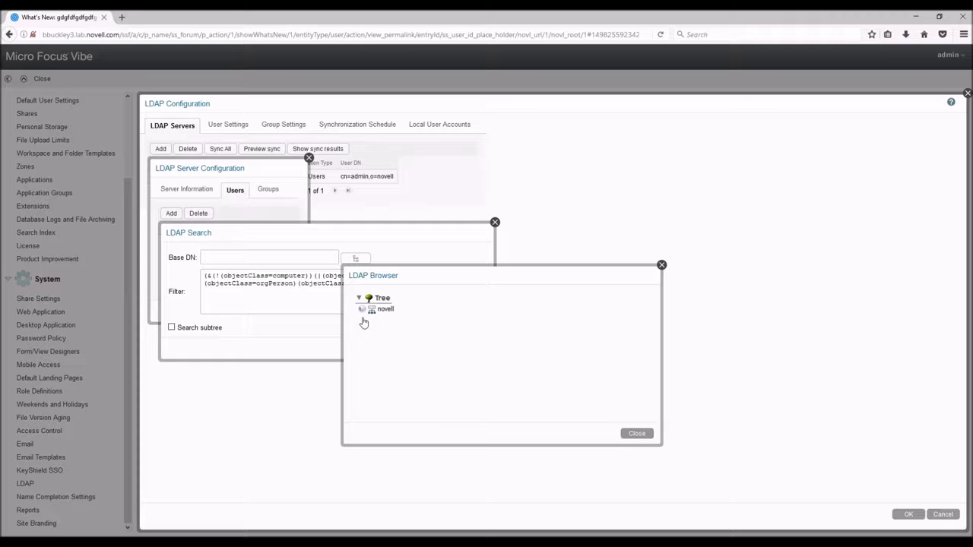
mouse_move(371, 336)
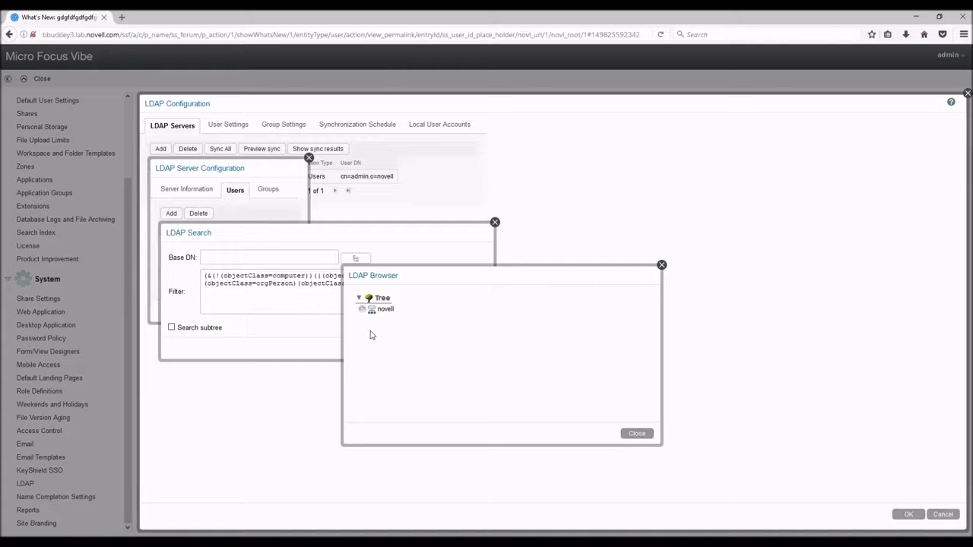
click(362, 309)
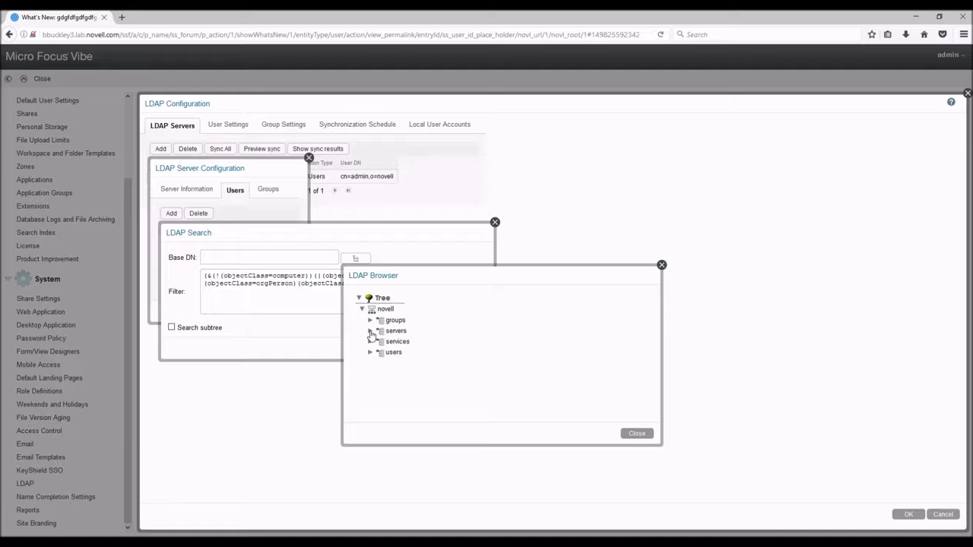
mouse_move(392, 356)
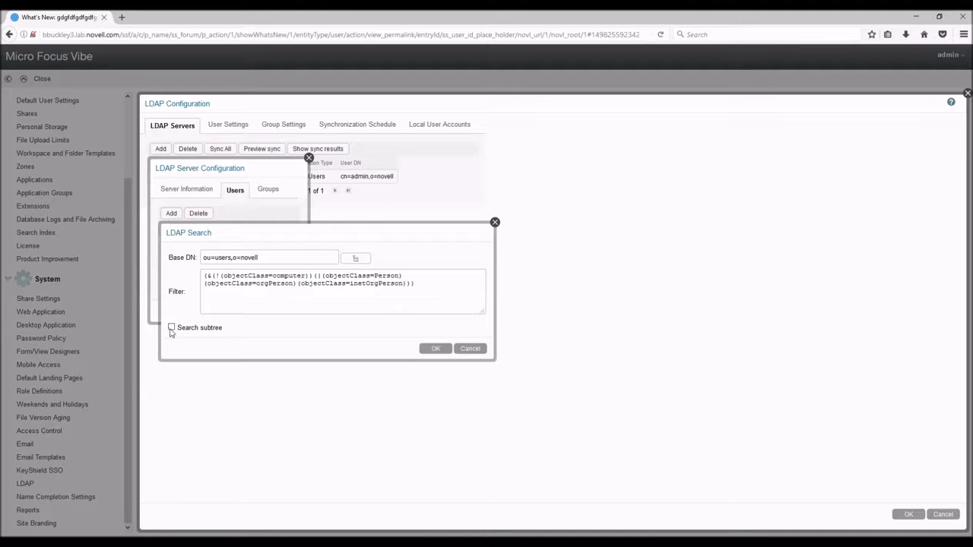
Enable Search subtree for ou=users,o=novell and confirm the user search context
click(170, 327)
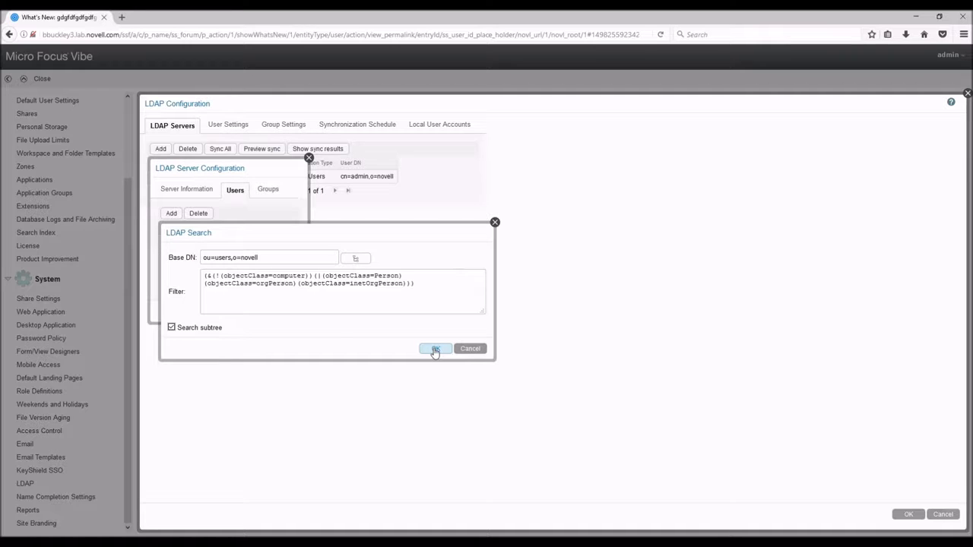
click(434, 348)
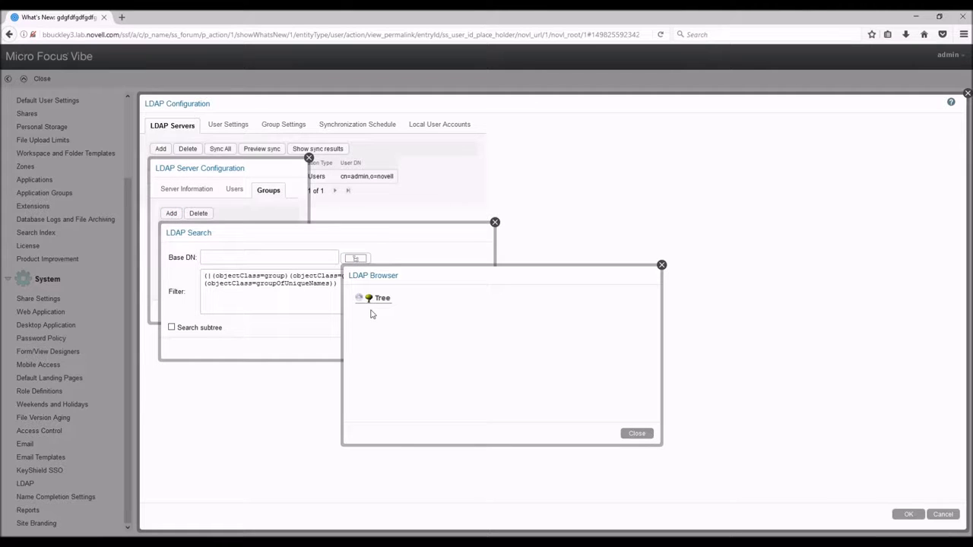
Set the group search base DN to ou=users,o=novell and confirm it
click(359, 297)
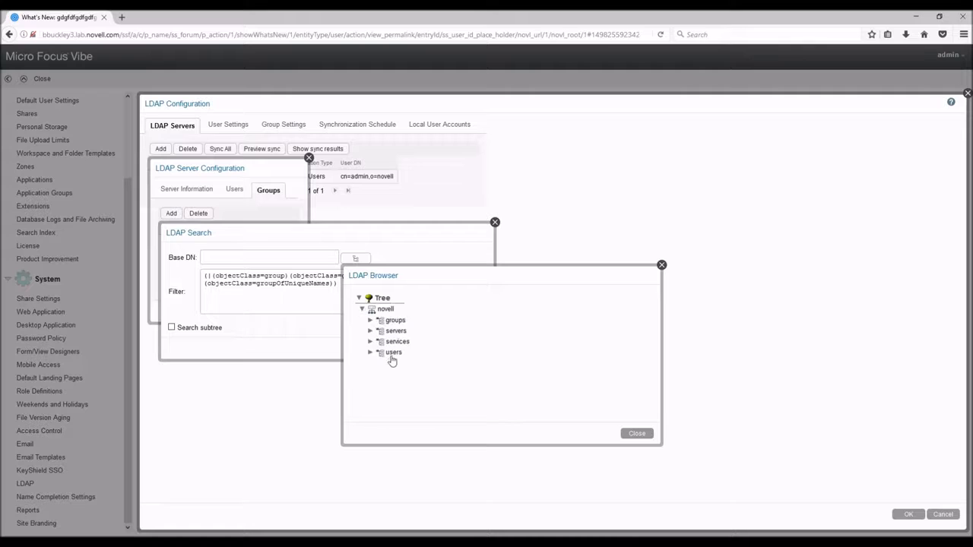
click(392, 353)
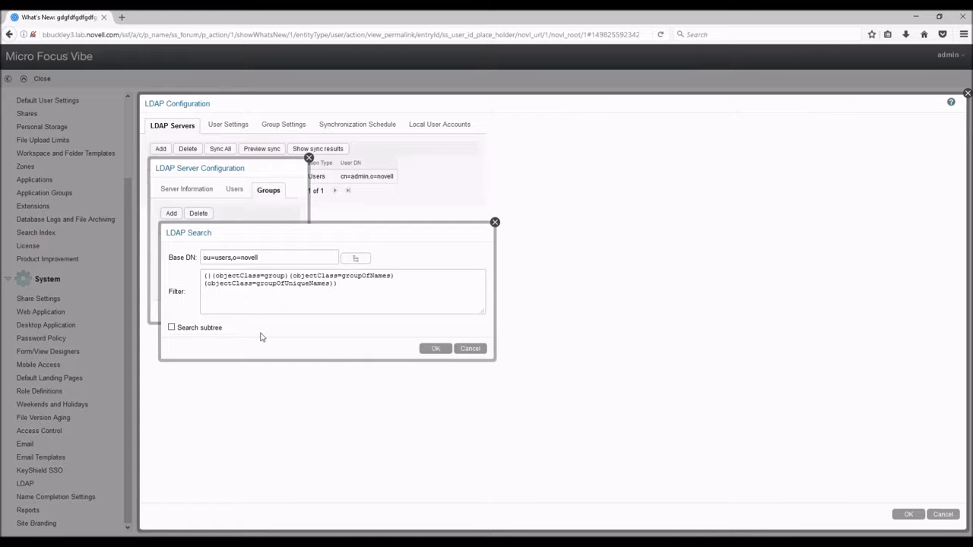
click(435, 349)
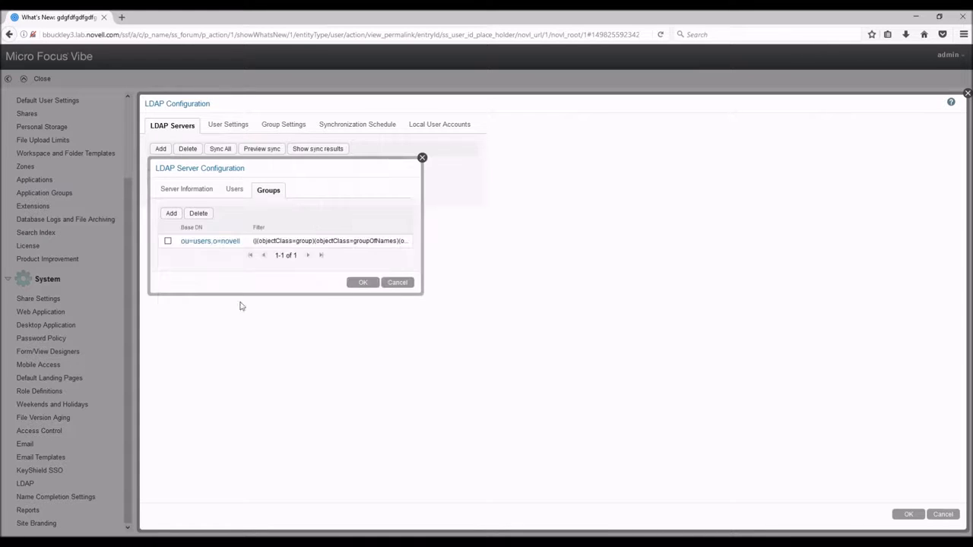
mouse_move(175, 377)
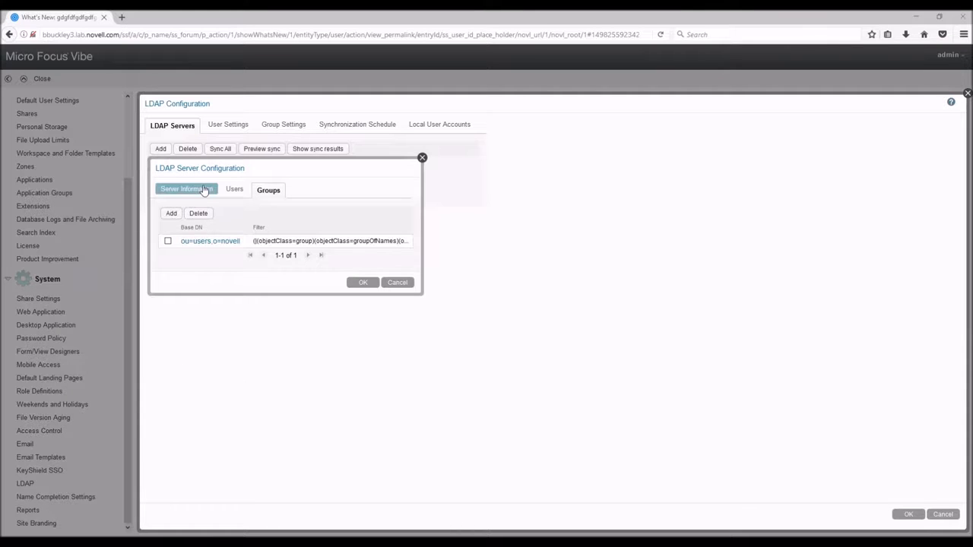
Review the Server Information details and save the LDAP server configuration
click(185, 188)
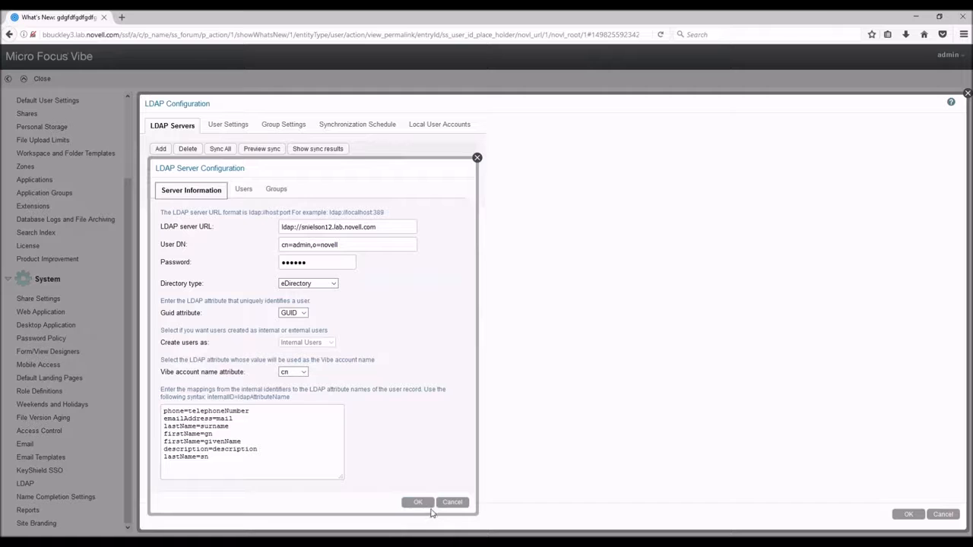
click(416, 502)
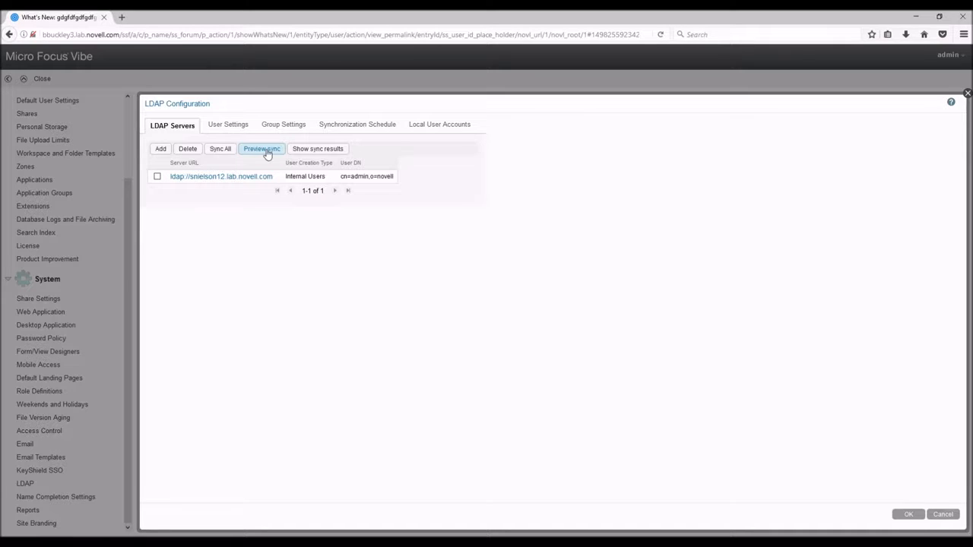
mouse_move(257, 166)
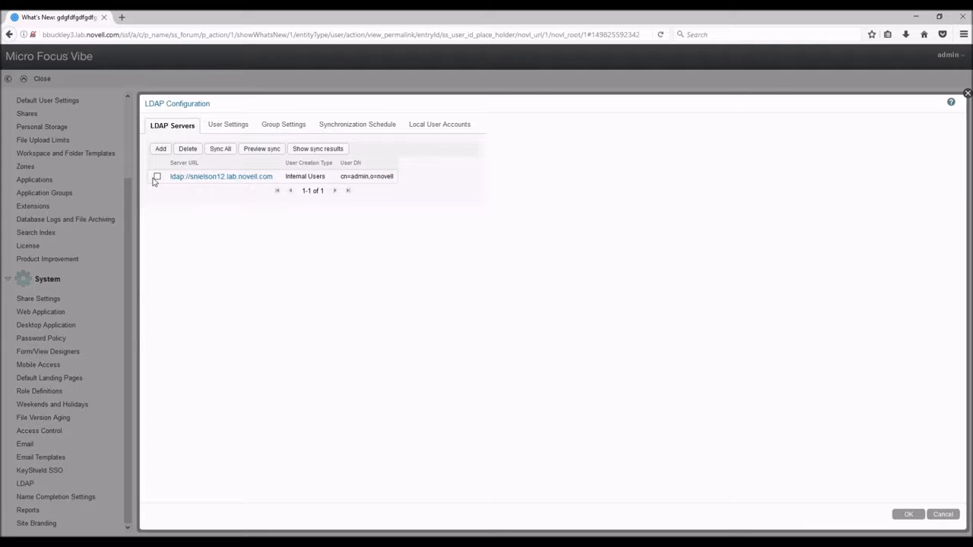
Sync all LDAP servers after saving the configuration, adding 15 users, and close the results
click(156, 177)
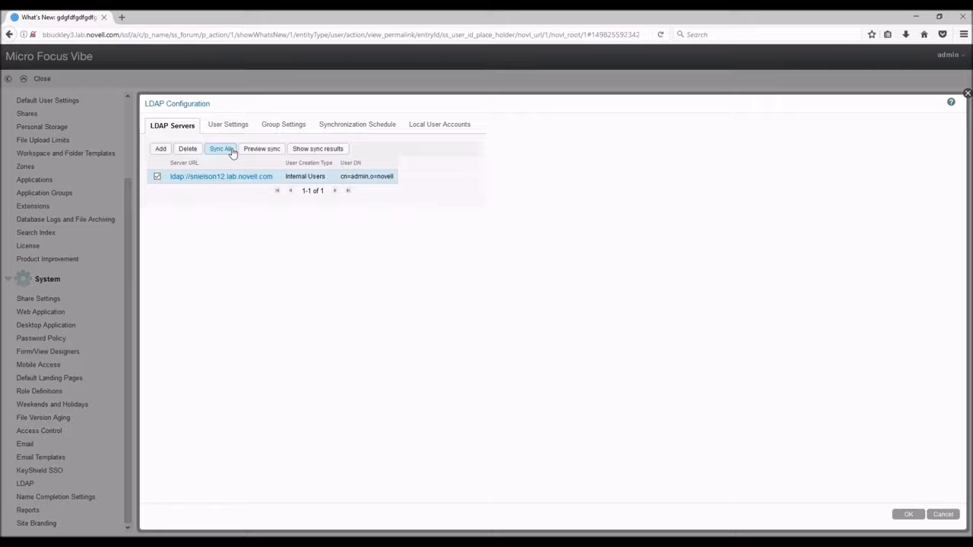
click(222, 149)
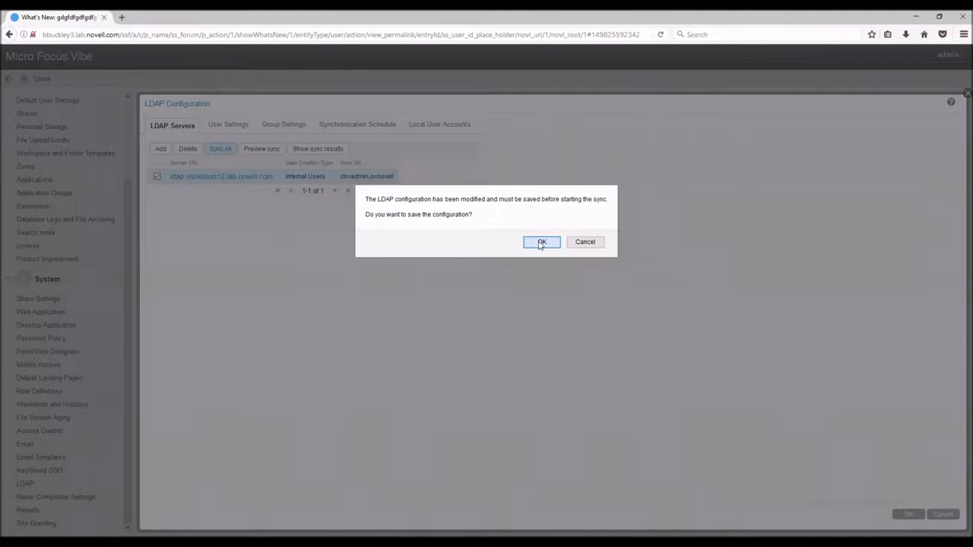
click(542, 242)
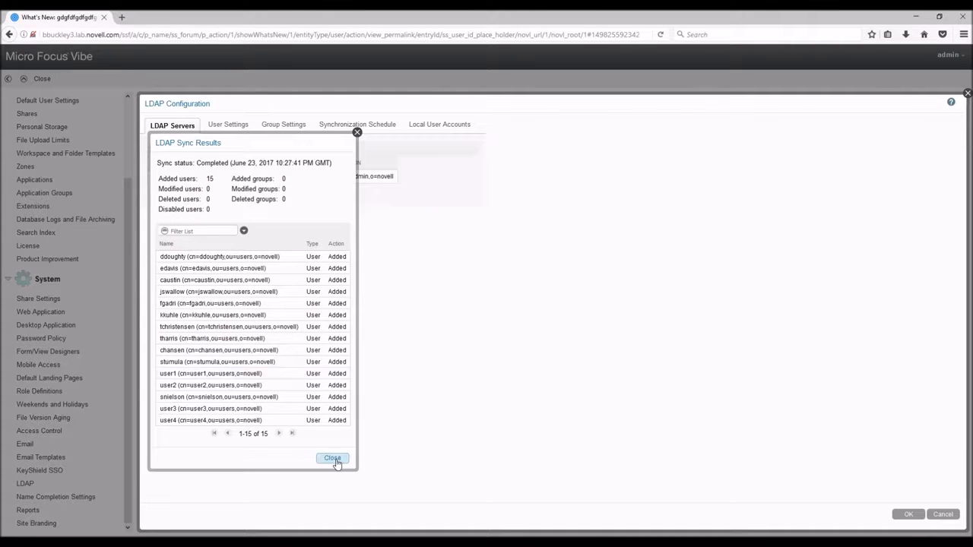
click(332, 459)
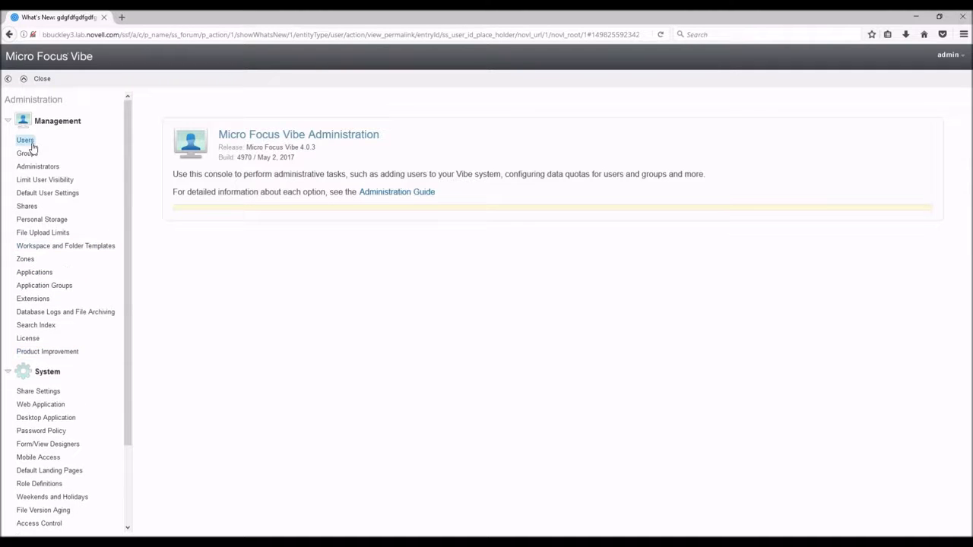
Open Manage Users to confirm the synced LDAP accounts appear among the 22 users
click(25, 140)
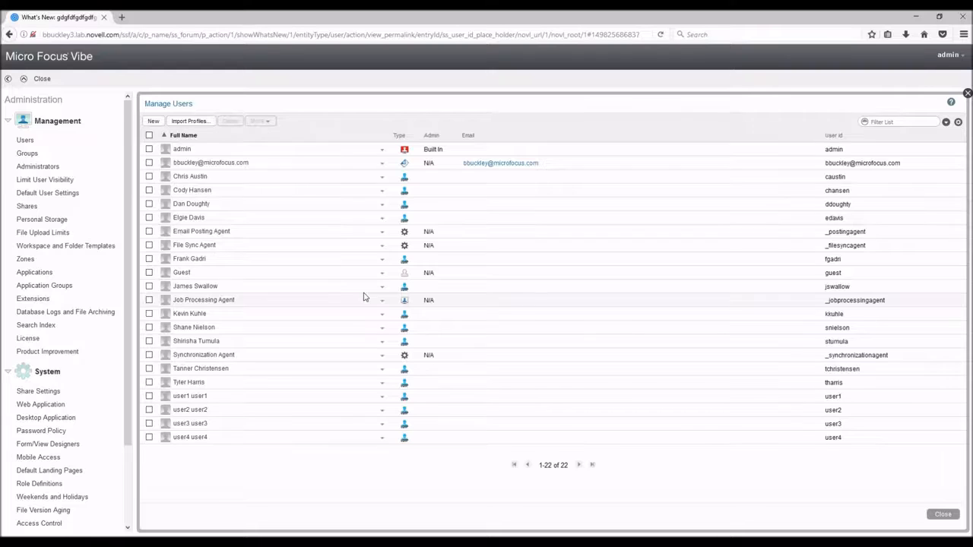
mouse_move(132, 473)
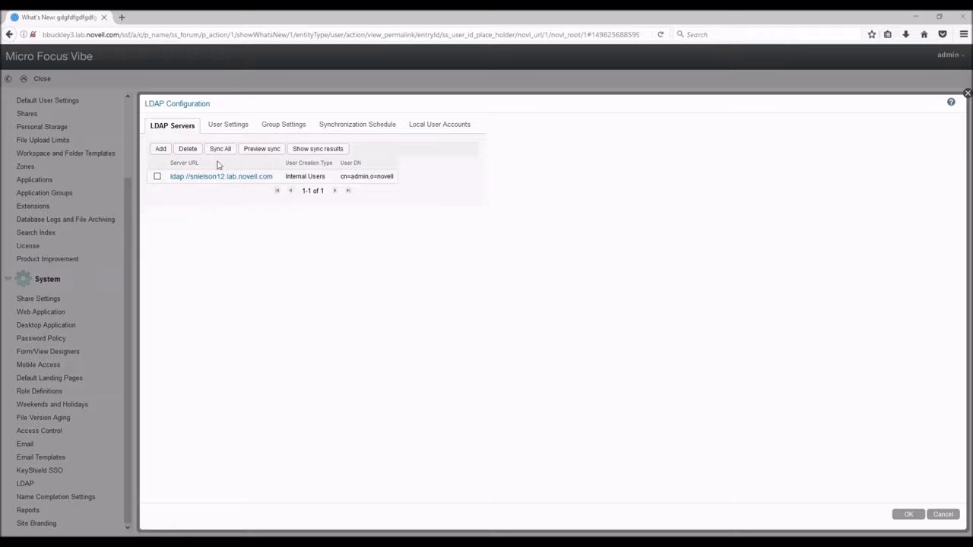
mouse_move(383, 225)
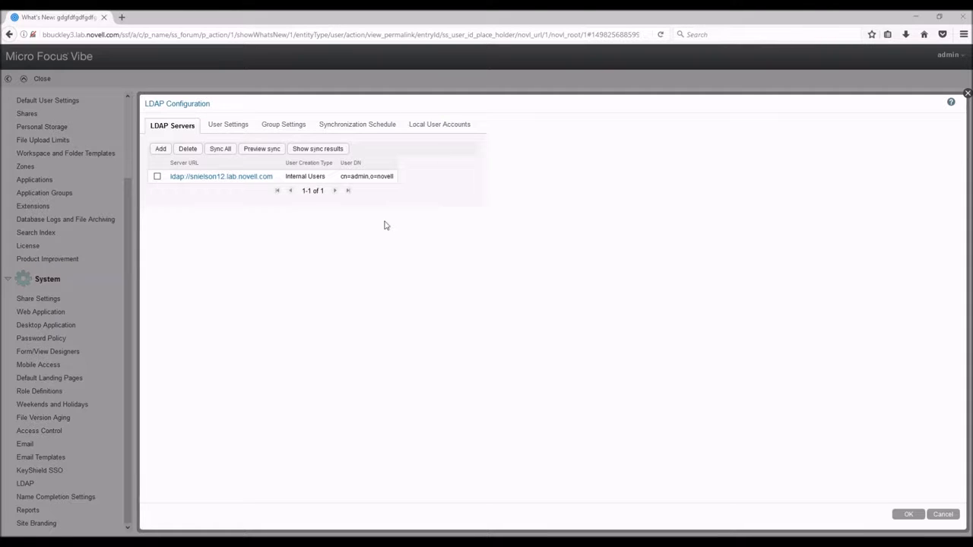
Review the LDAP User Settings, then switch to the Group Settings for group registration and membership sync
click(228, 125)
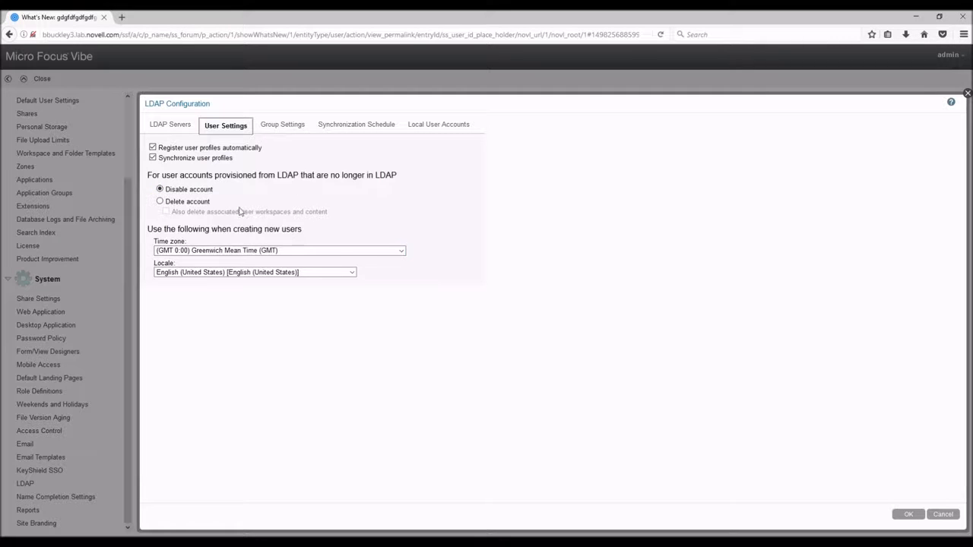
click(283, 125)
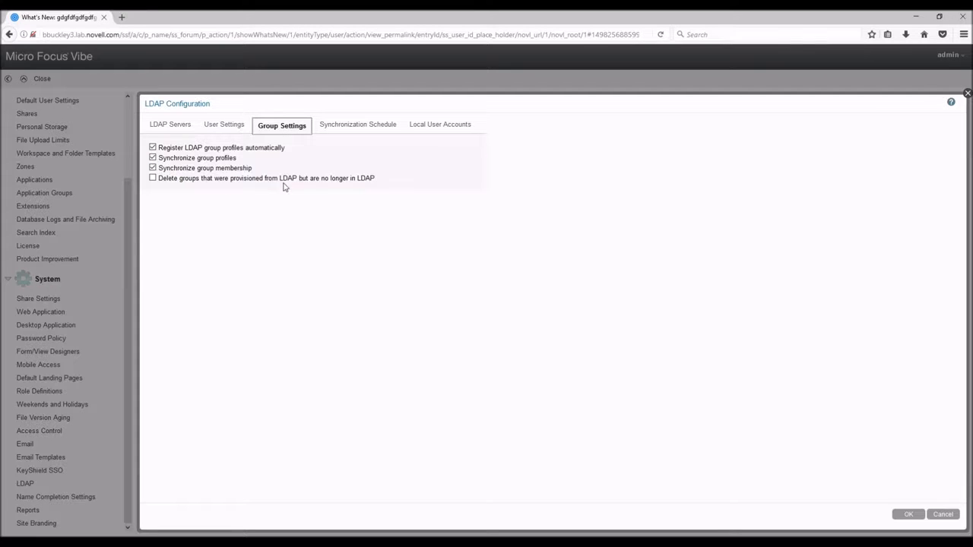
Review the Synchronization Schedule options, then the Local User Accounts login setting
click(357, 125)
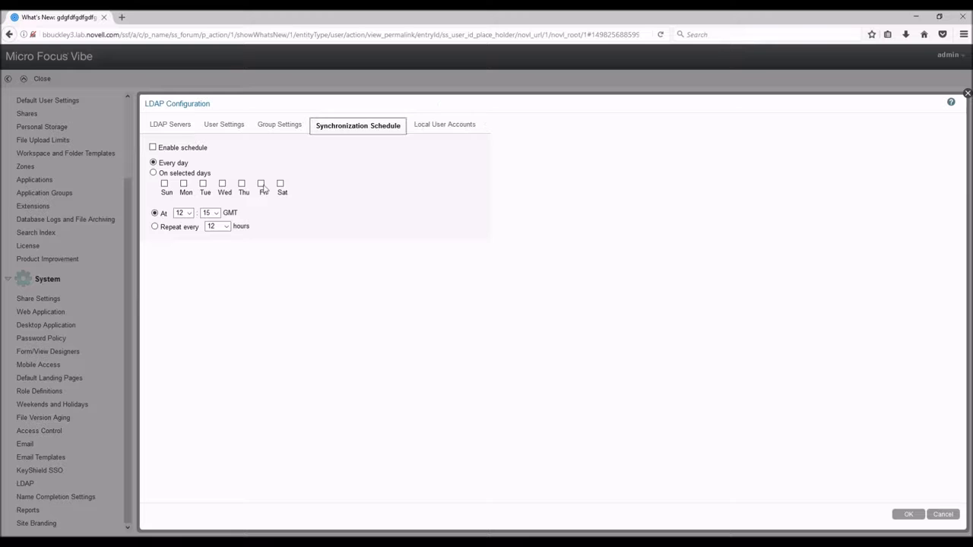
mouse_move(287, 185)
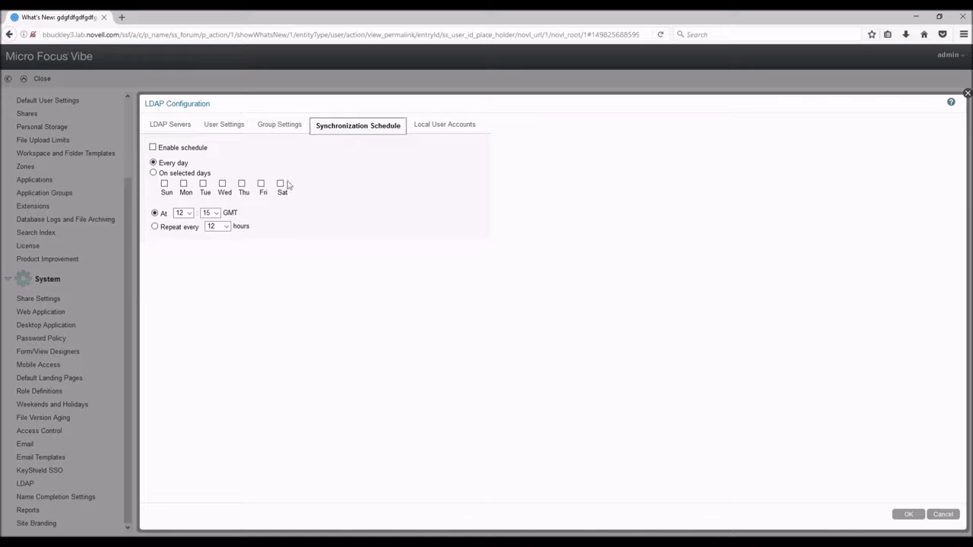
mouse_move(283, 219)
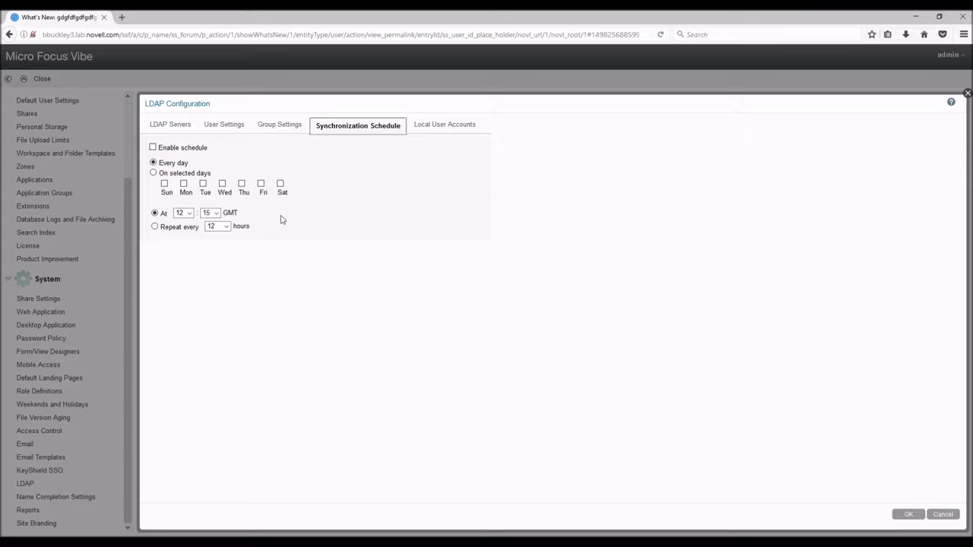
mouse_move(304, 222)
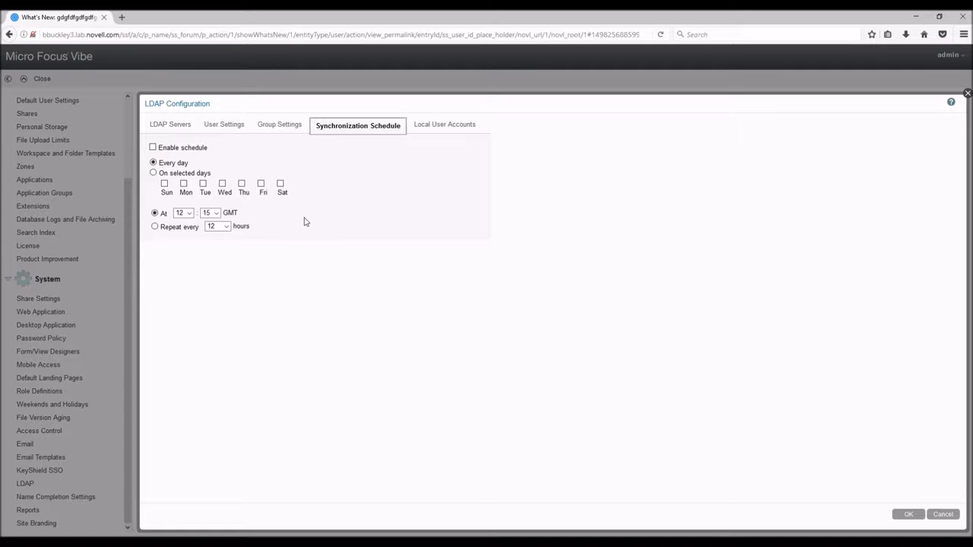
mouse_move(444, 125)
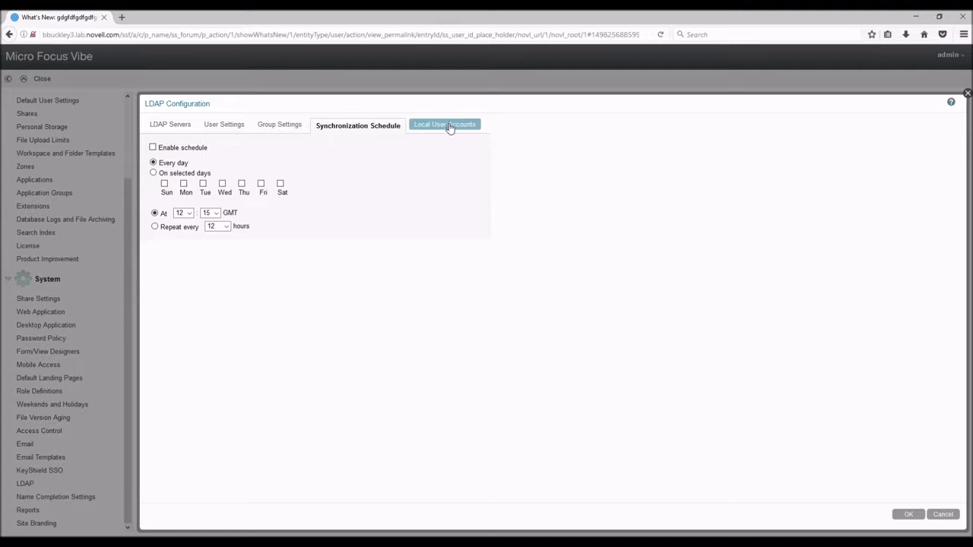
click(444, 125)
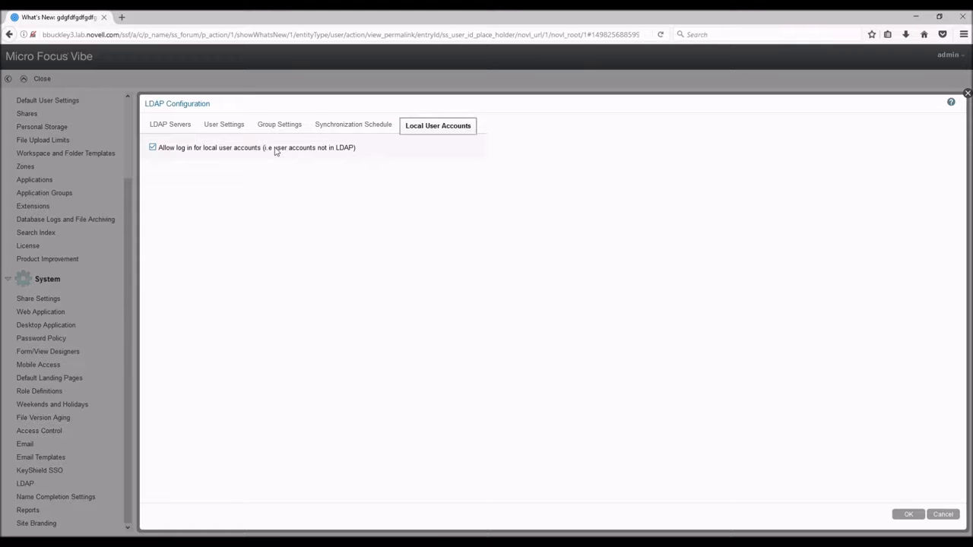
mouse_move(869, 508)
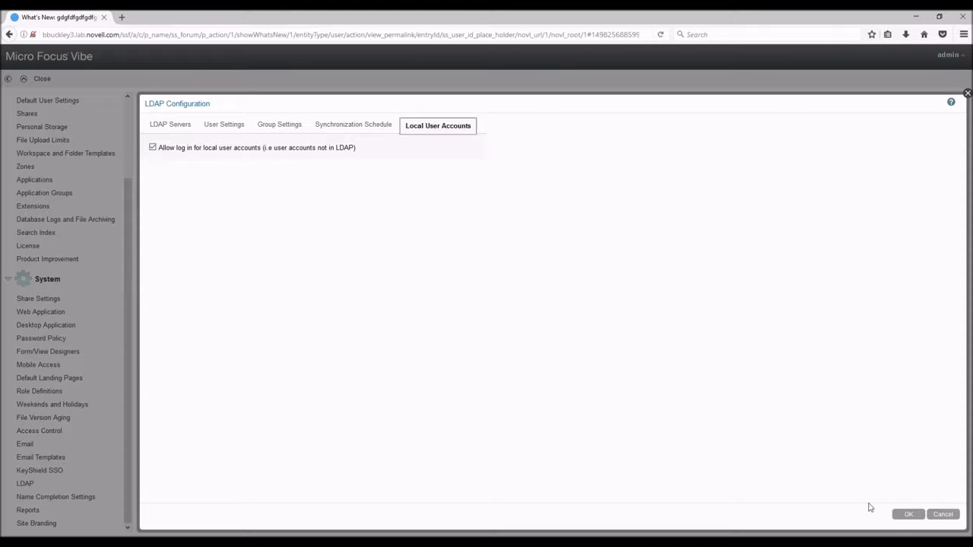